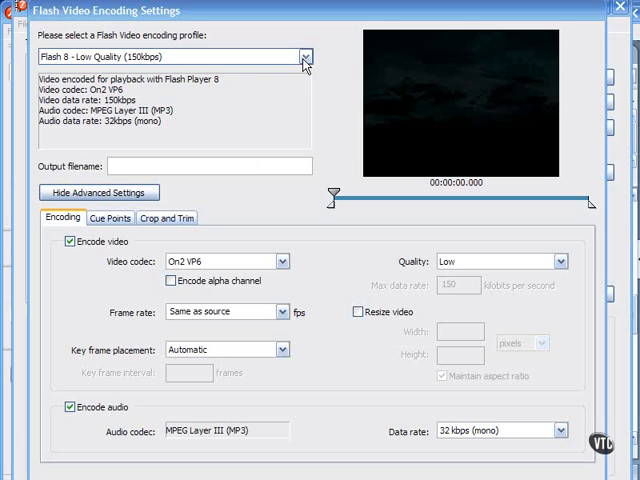
- Switch the encoding profile from Flash 8 - Medium Quality to Flash 7 - Low Quality (150kbps)
left_click(305, 56)
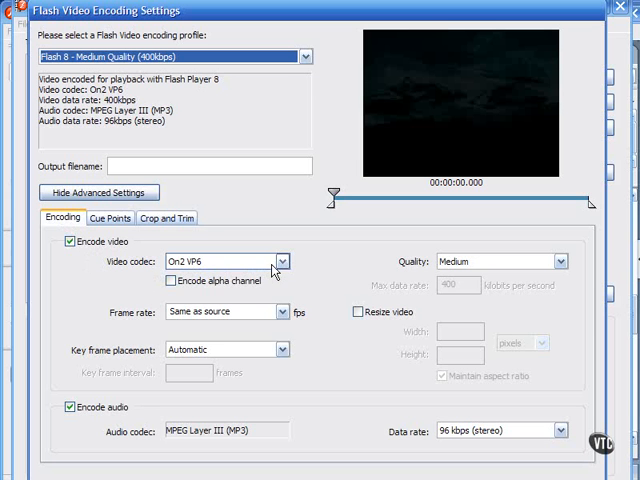
left_click(303, 56)
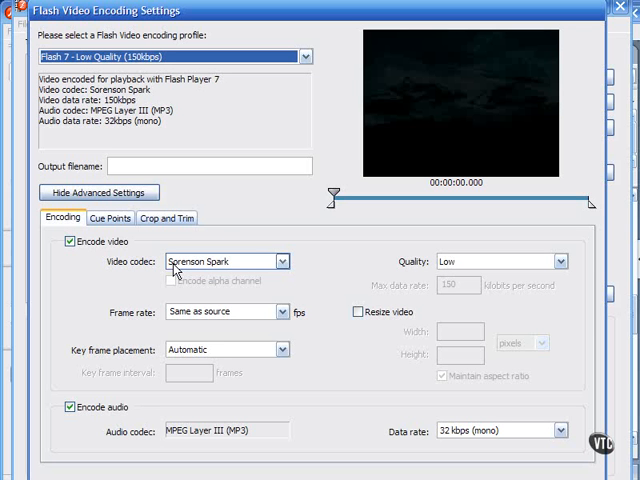
mouse_move(283, 265)
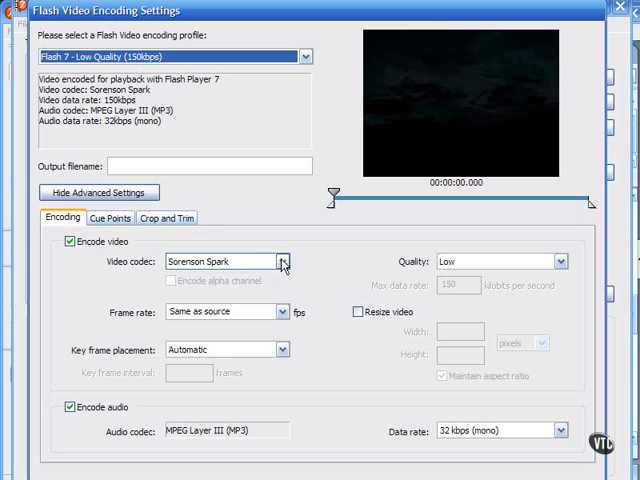
- Change the video codec to On2 VP6, making the profile Flash 8 - Low Quality (150kbps)
left_click(283, 261)
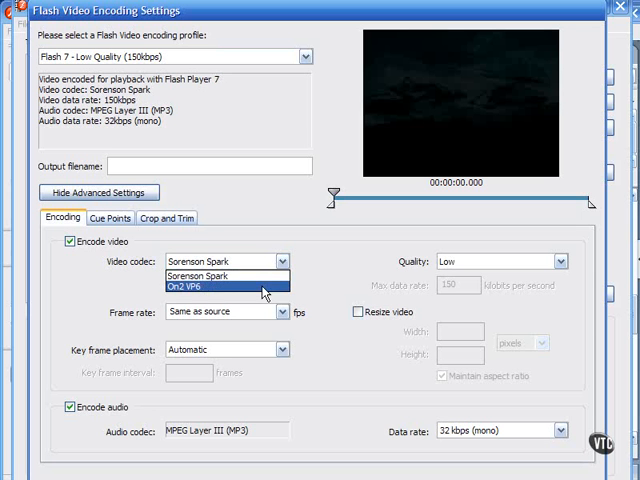
left_click(220, 284)
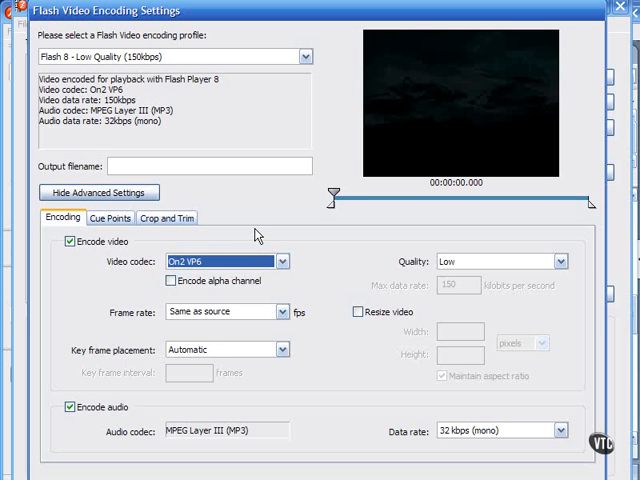
mouse_move(278, 127)
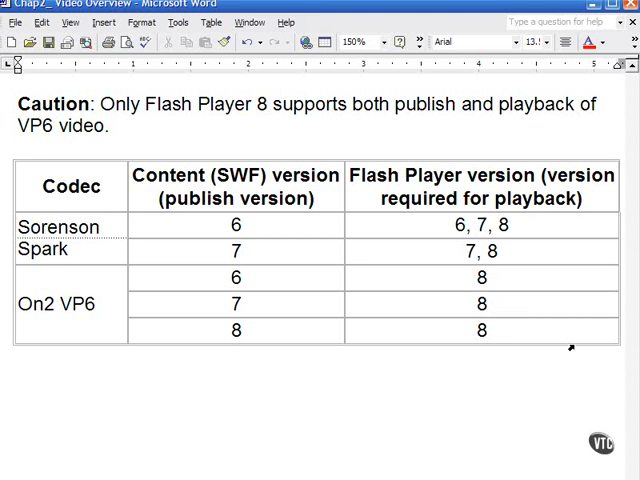
mouse_move(307, 378)
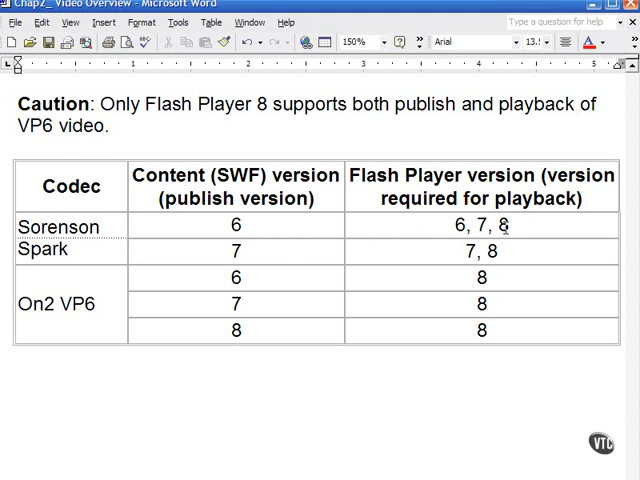
mouse_move(267, 253)
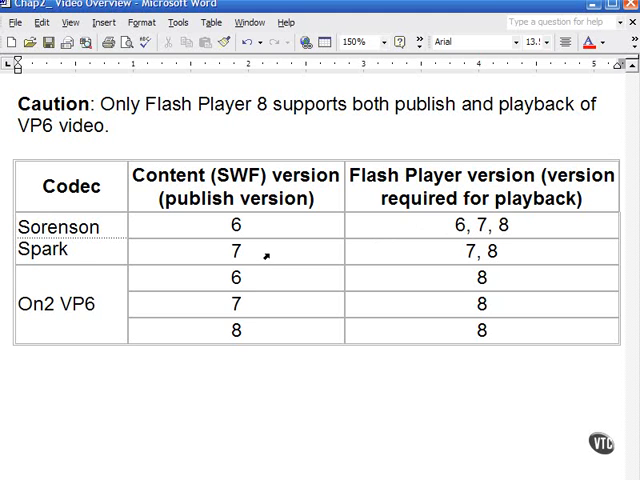
mouse_move(395, 250)
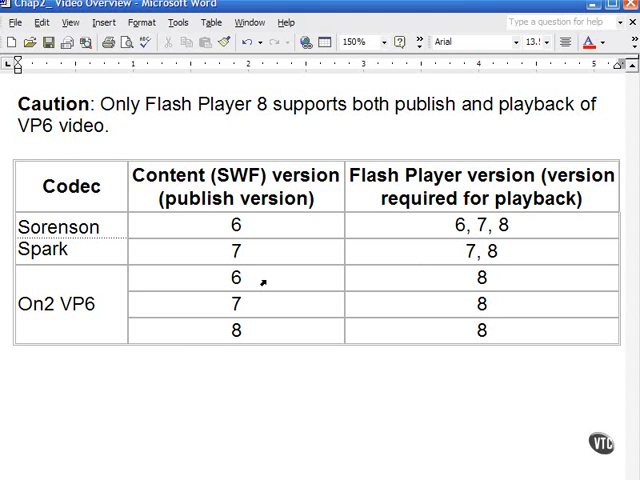
mouse_move(263, 331)
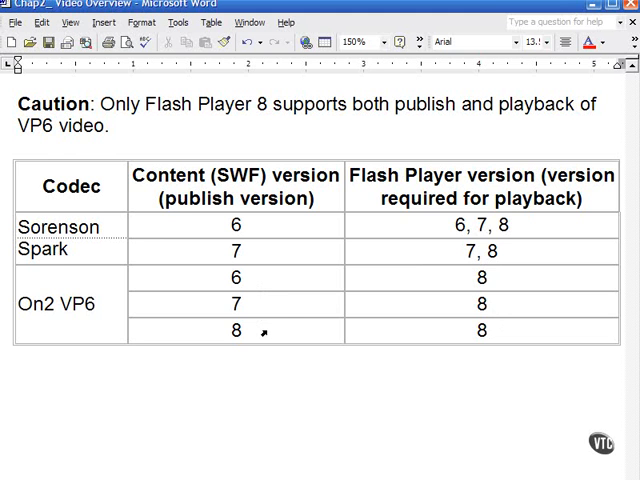